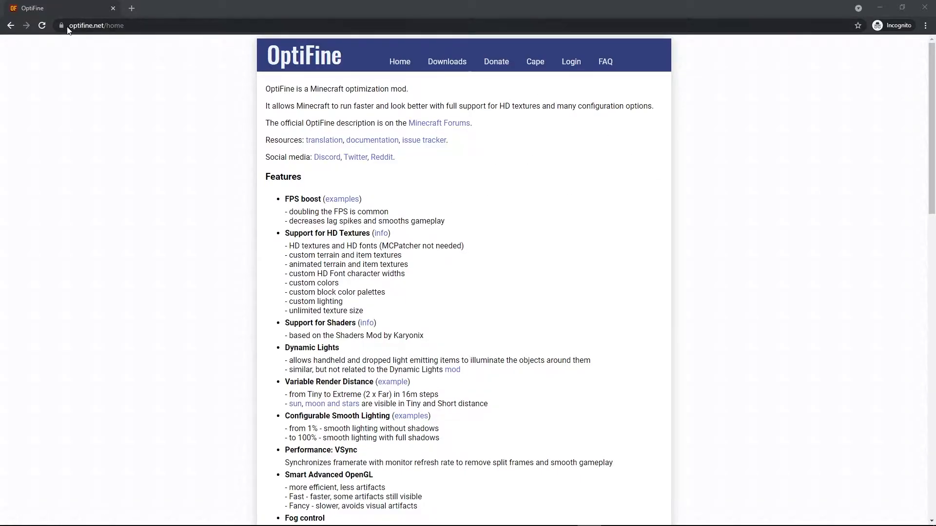
mouse_move(232, 69)
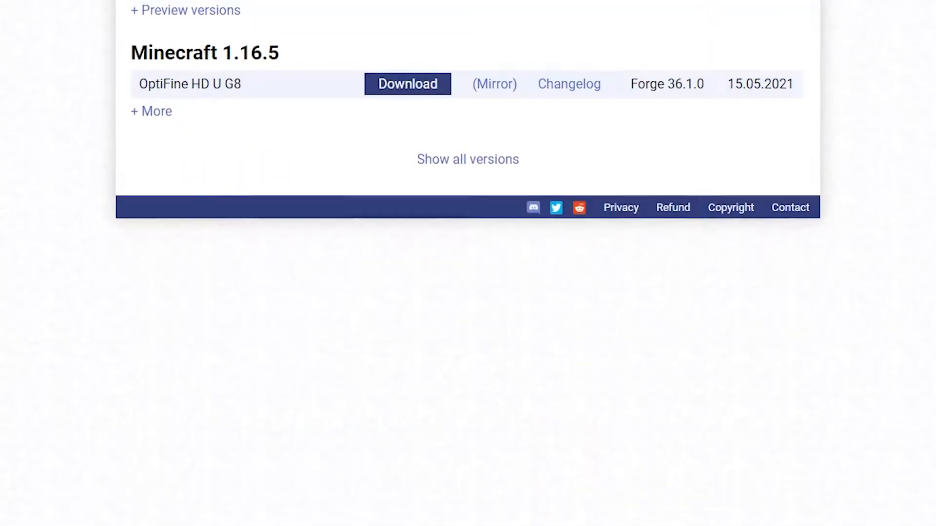
Step: Expand the Minecraft 1.17 preview versions on the OptiFine downloads page
scroll(up, 3)
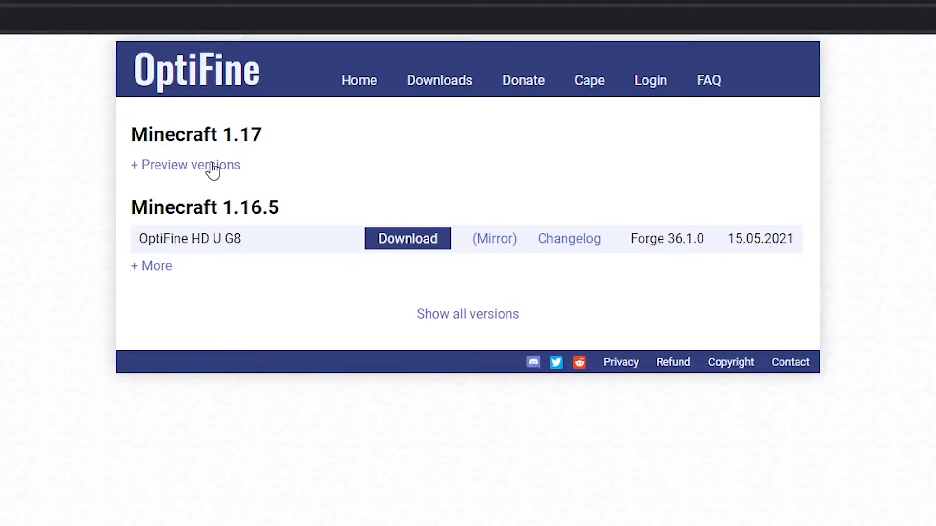
click(186, 164)
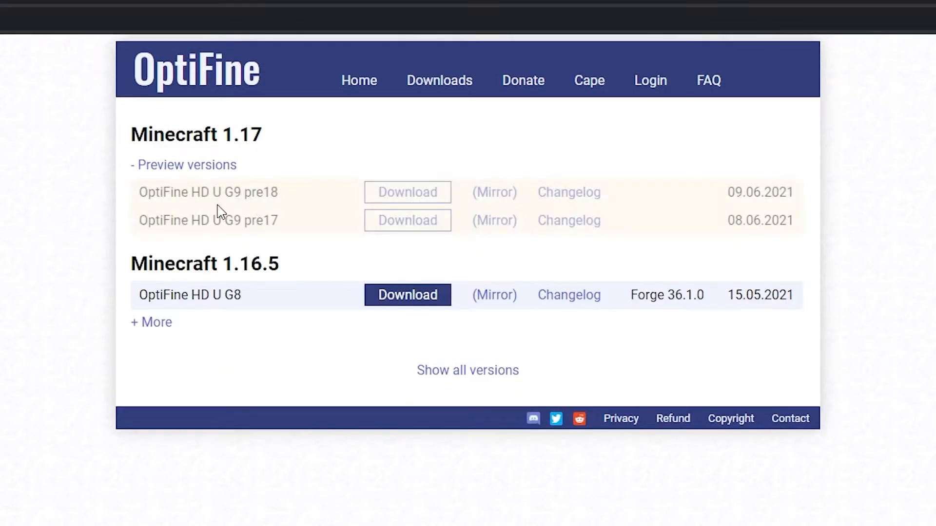
mouse_move(531, 170)
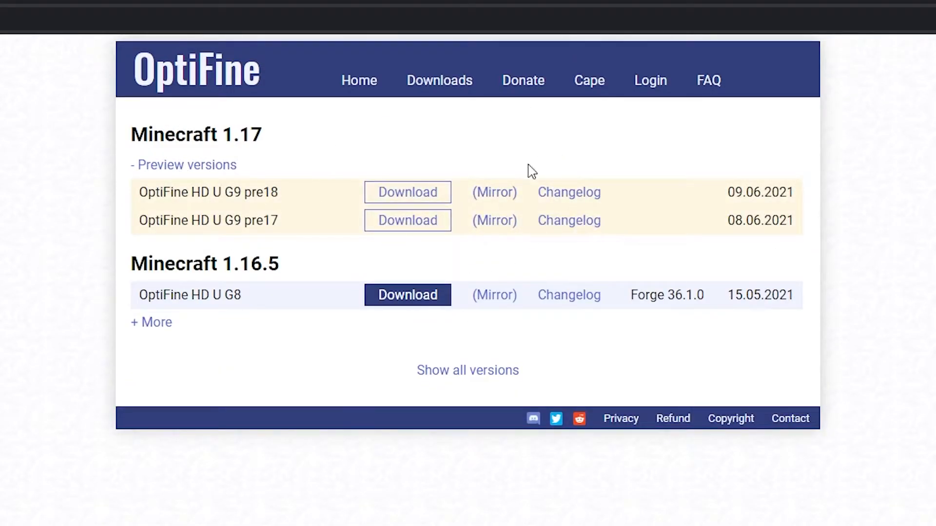
mouse_move(490, 185)
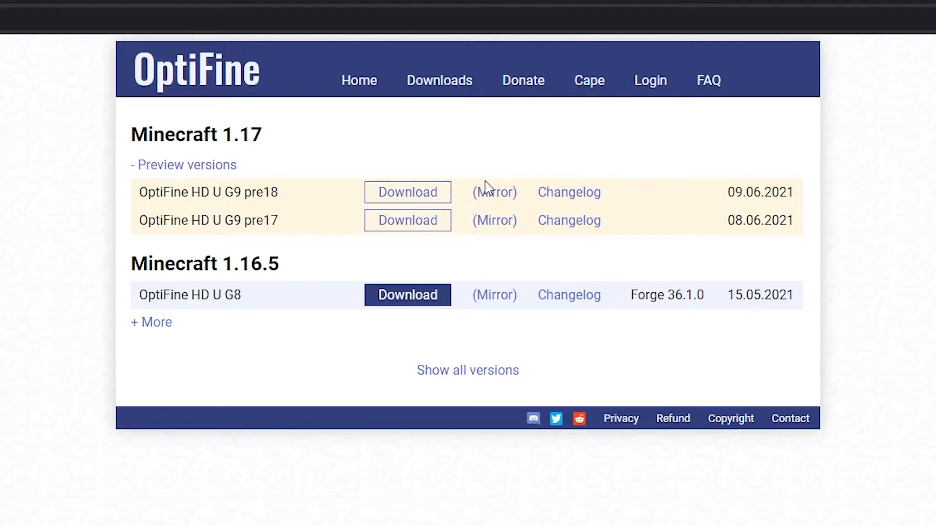
mouse_move(494, 192)
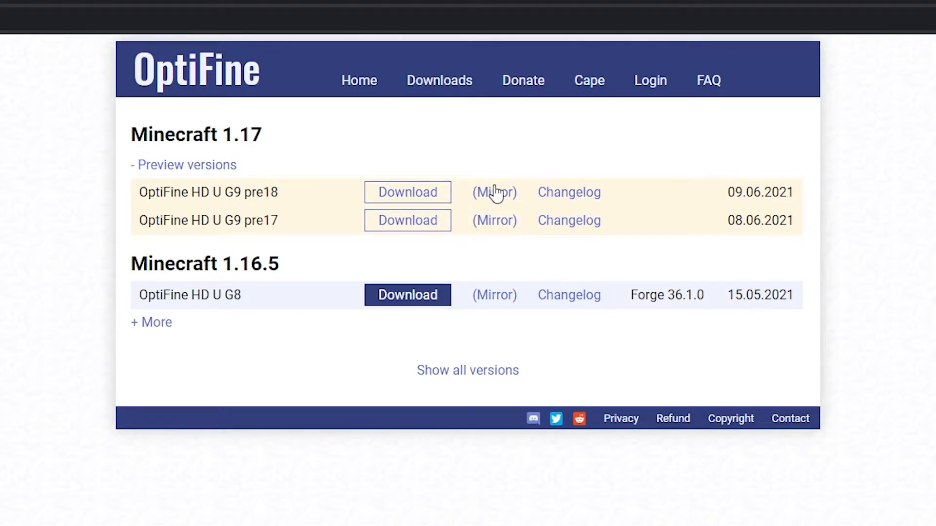
Step: Open the mirror download for OptiFine HD U G9 pre18
click(407, 191)
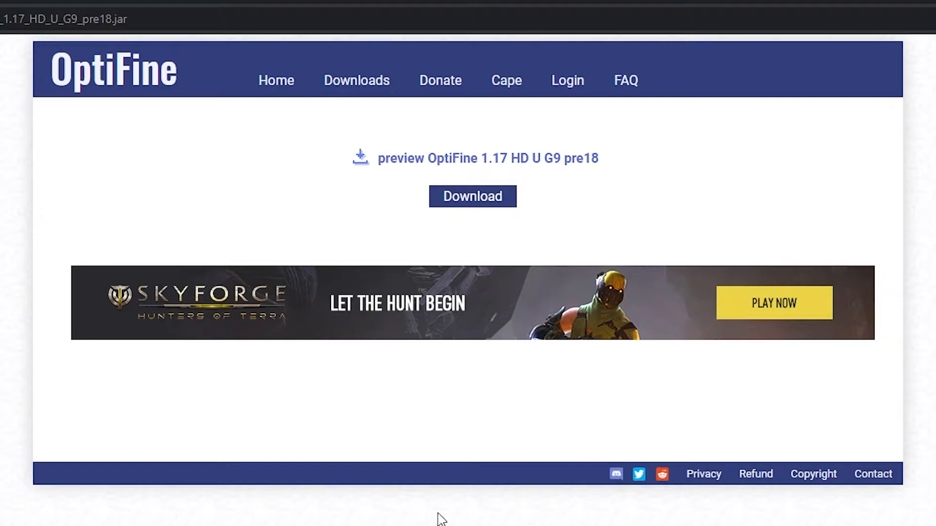
mouse_move(405, 162)
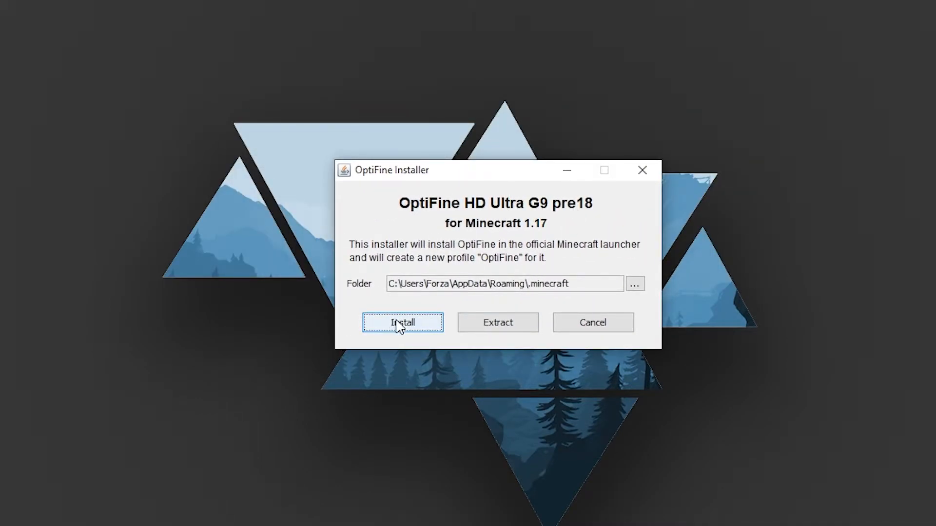
Step: Attempt the G9 pre18 install, dismiss the 'Cannot find Minecraft 1.17' error, and cancel
click(402, 322)
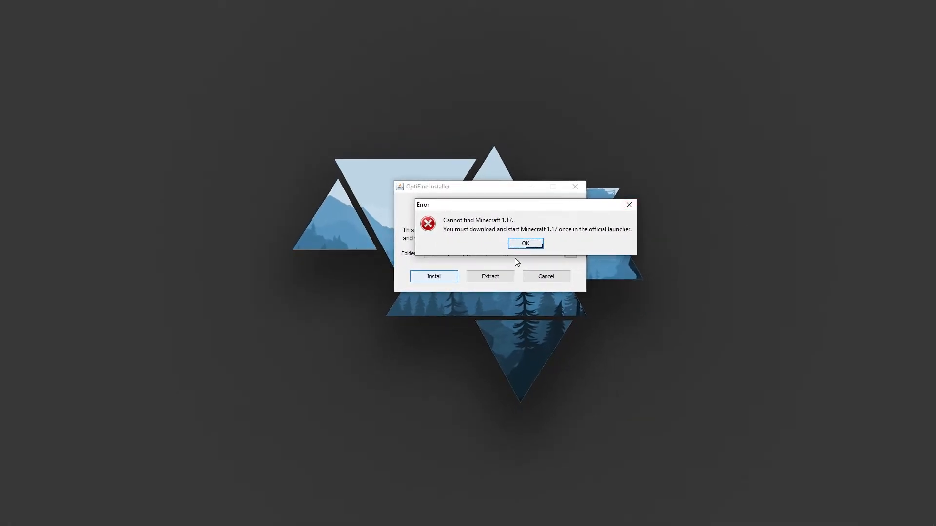
click(523, 244)
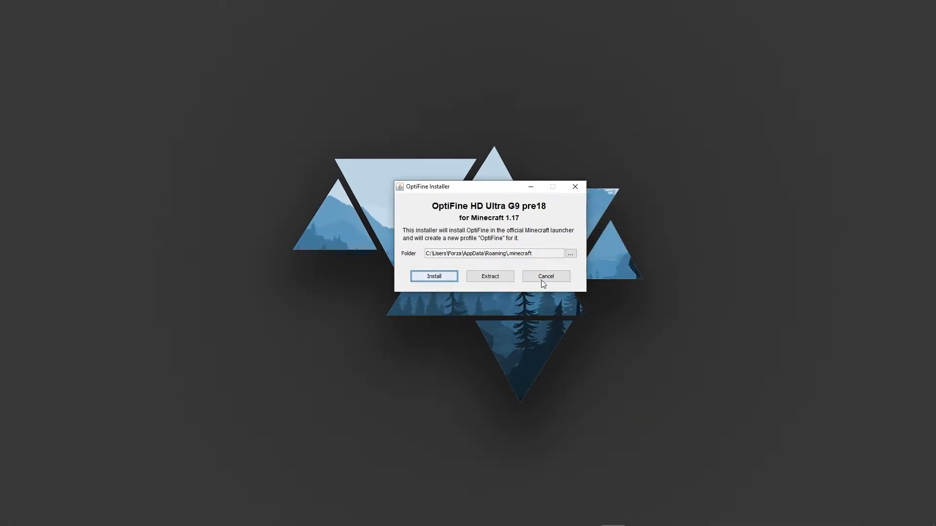
click(545, 276)
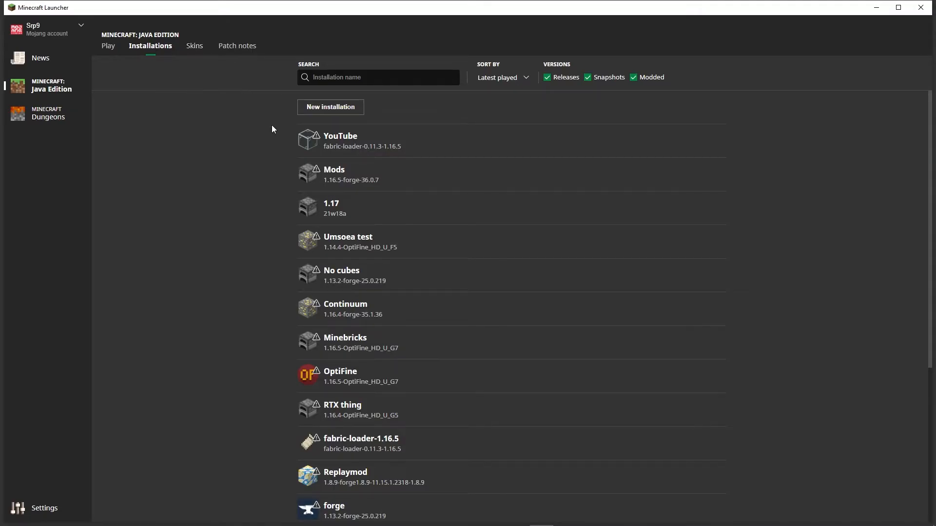
Step: Create a '1.17' installation with diamond ore icon on Latest release 1.17
click(330, 107)
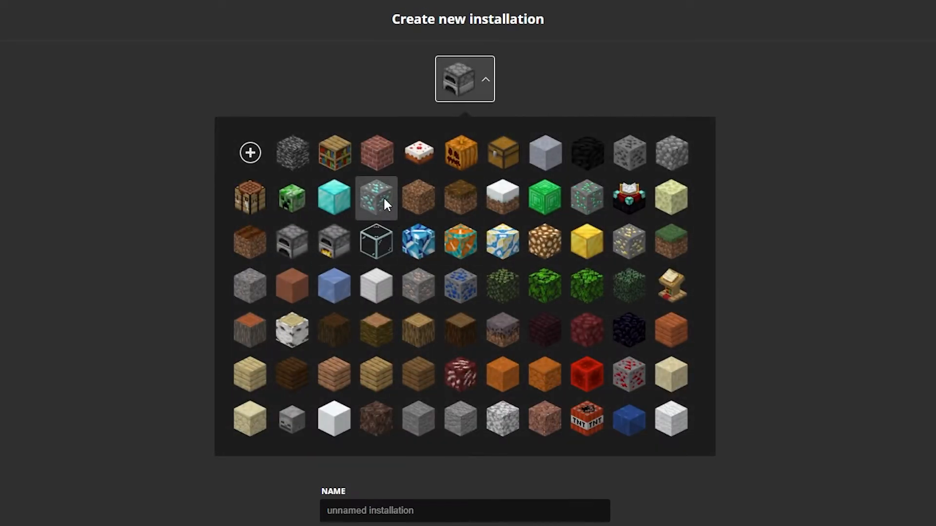
click(375, 198)
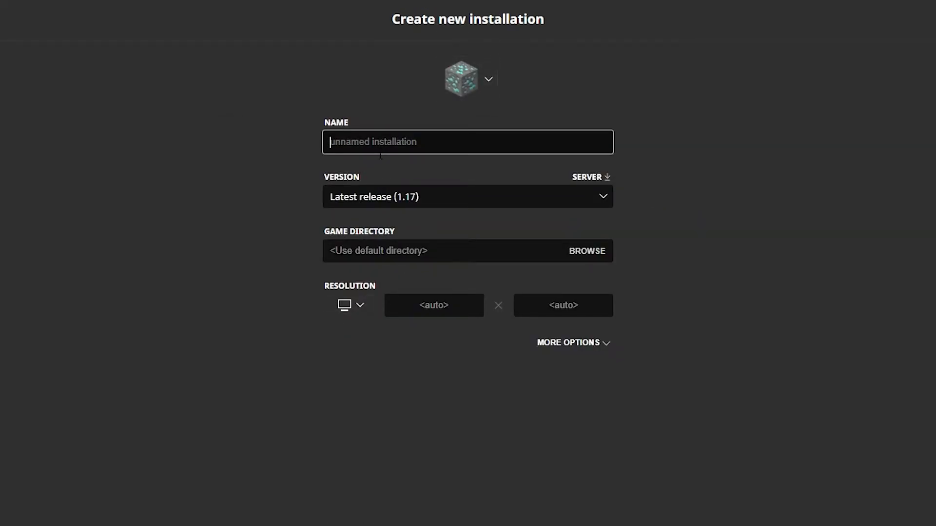
click(467, 197)
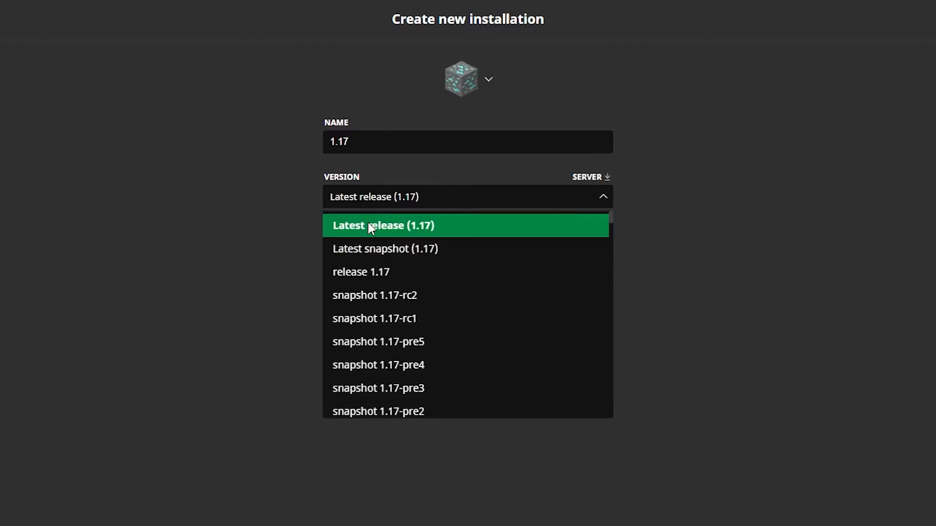
click(383, 225)
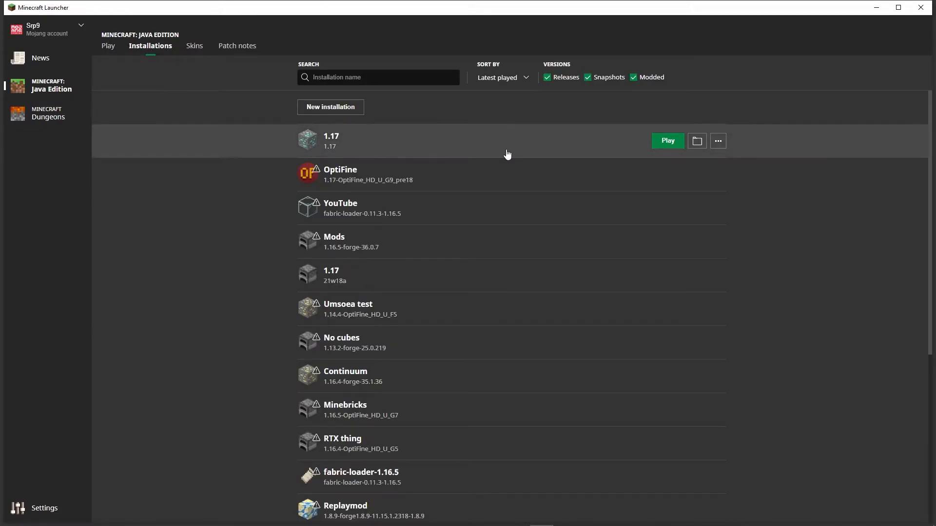
Step: Set the 1.17 installation's version to release 1.17-OptiFine_HD_U_G9_pre18
click(717, 141)
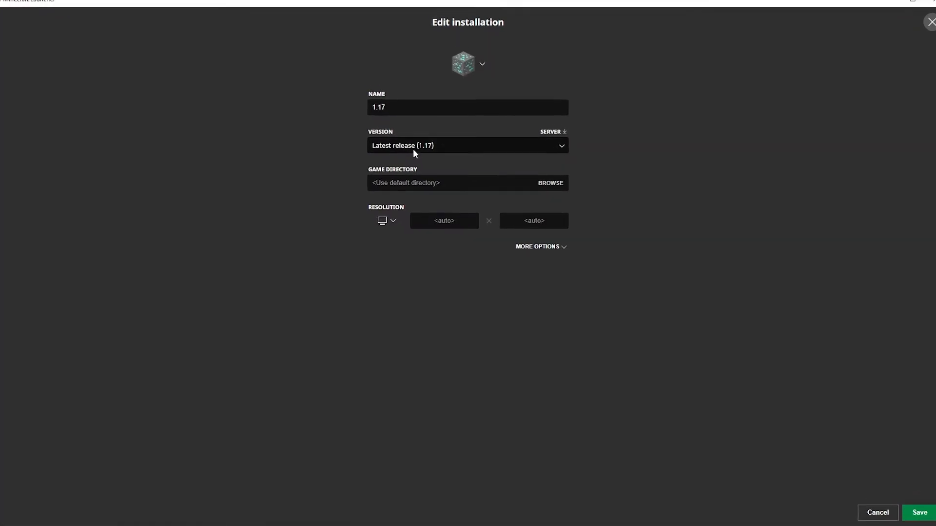
click(467, 145)
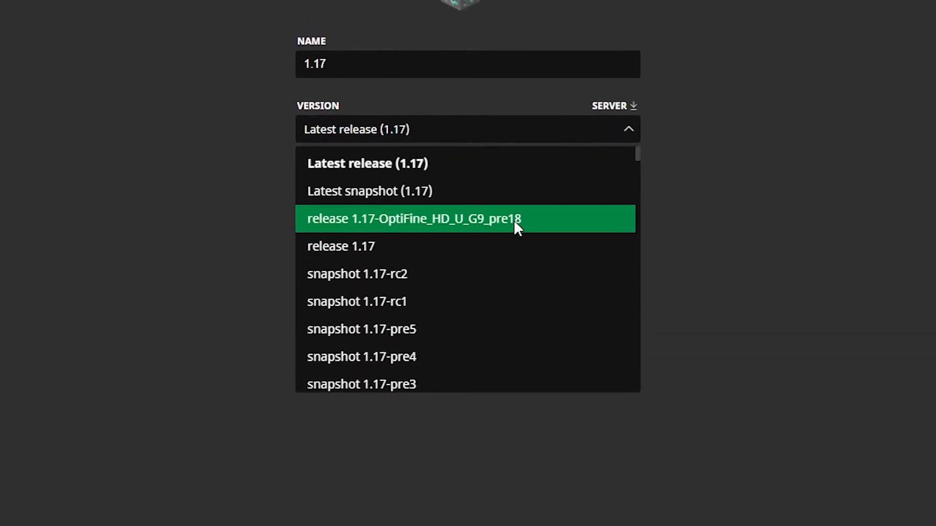
mouse_move(385, 237)
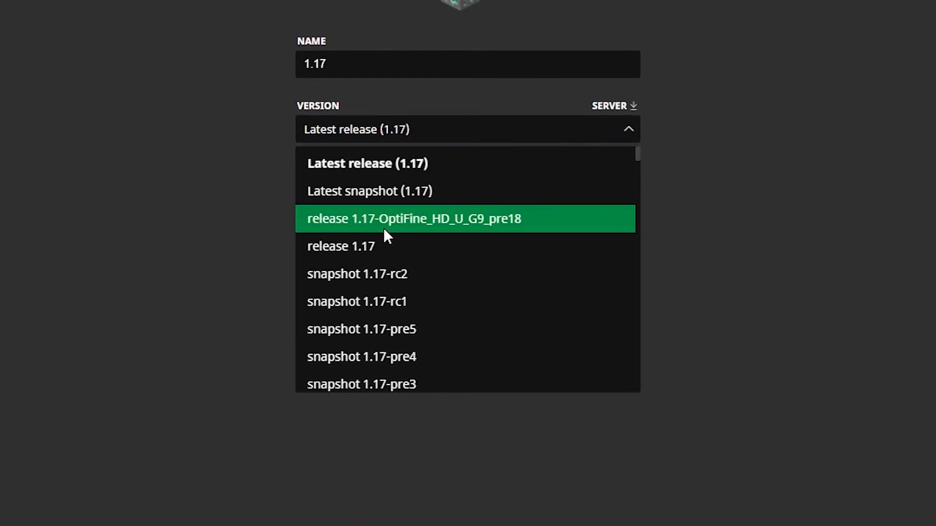
click(412, 219)
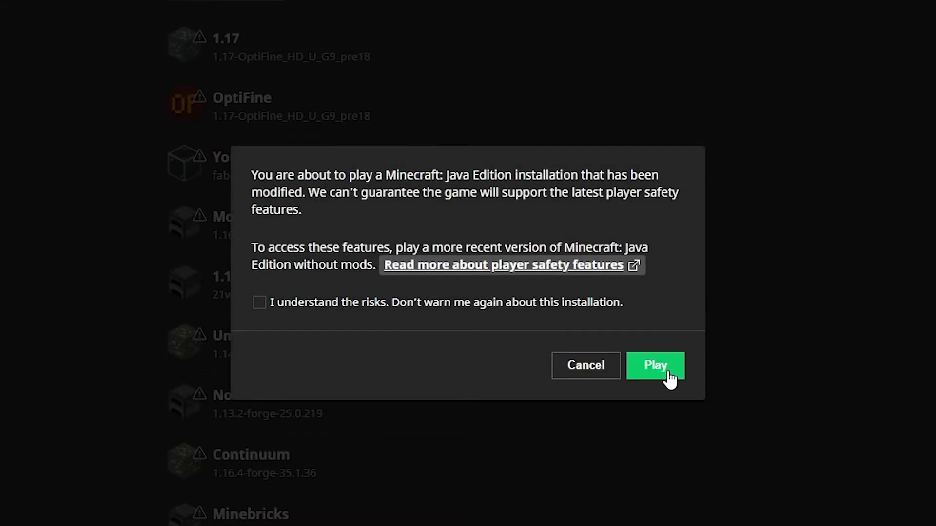
mouse_move(327, 313)
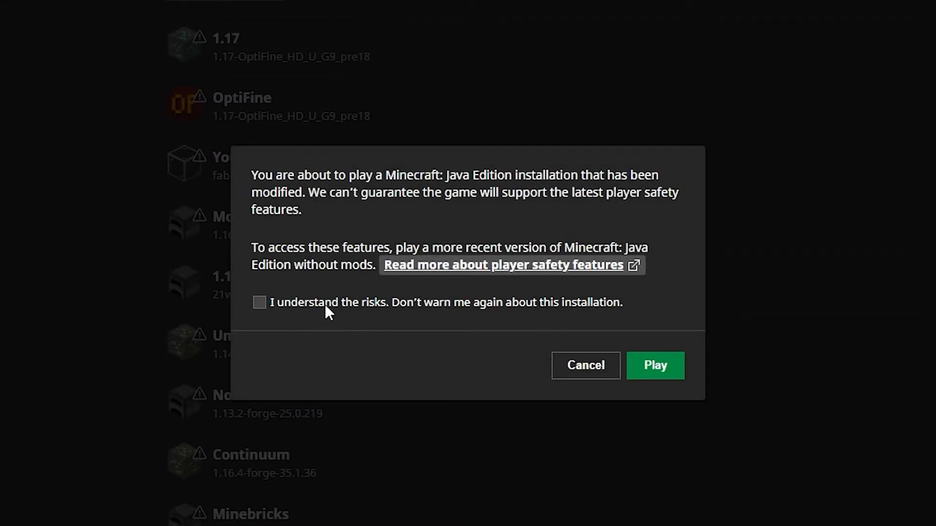
Step: Confirm Play on the modified-installation warning to launch OptiFine 1.17
click(584, 365)
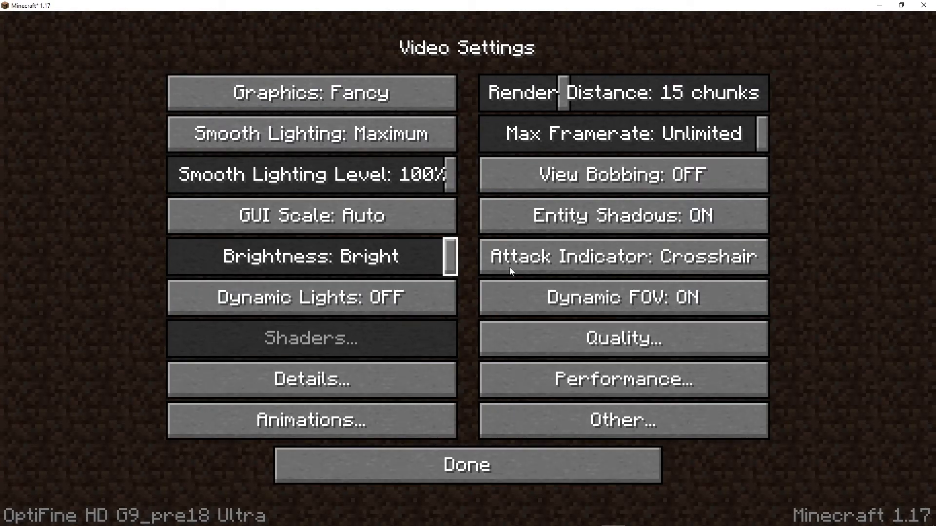
Step: Set Dynamic Lights to Fancy, close Video Settings, and return to the world
click(311, 297)
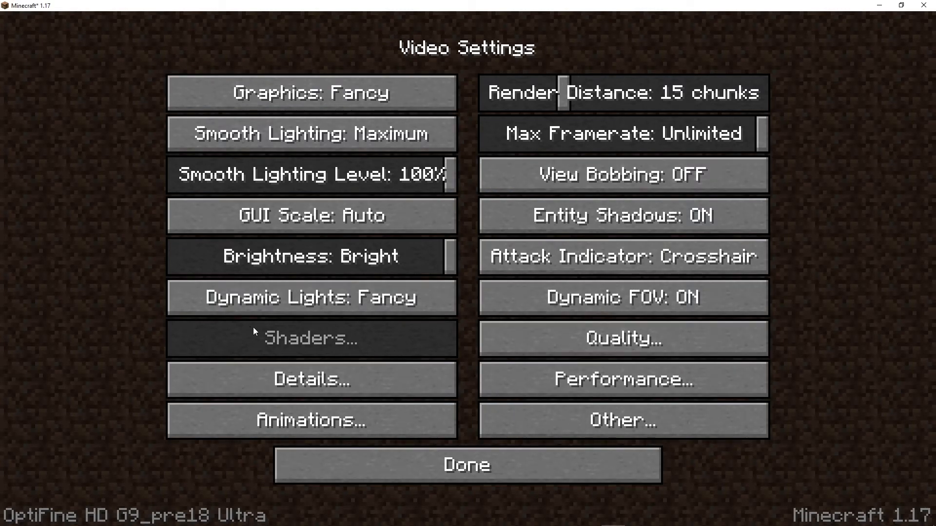
mouse_move(304, 332)
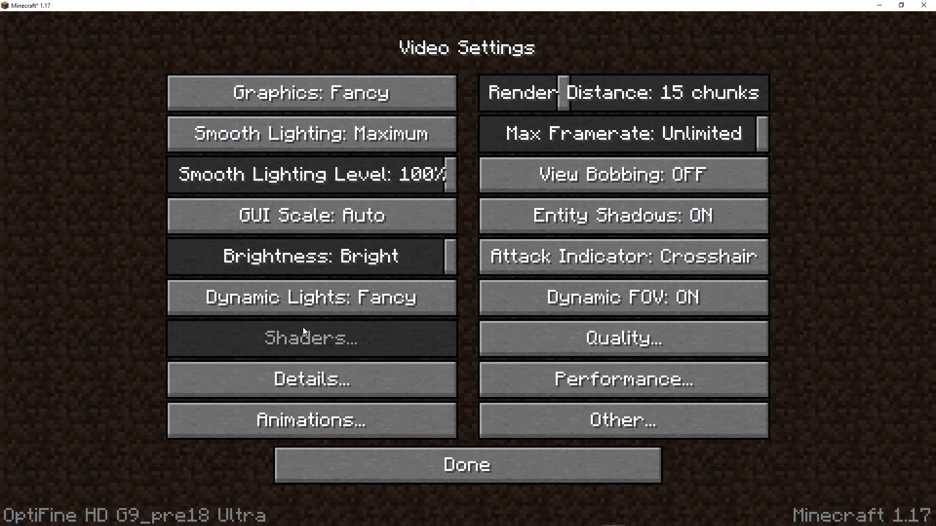
click(465, 465)
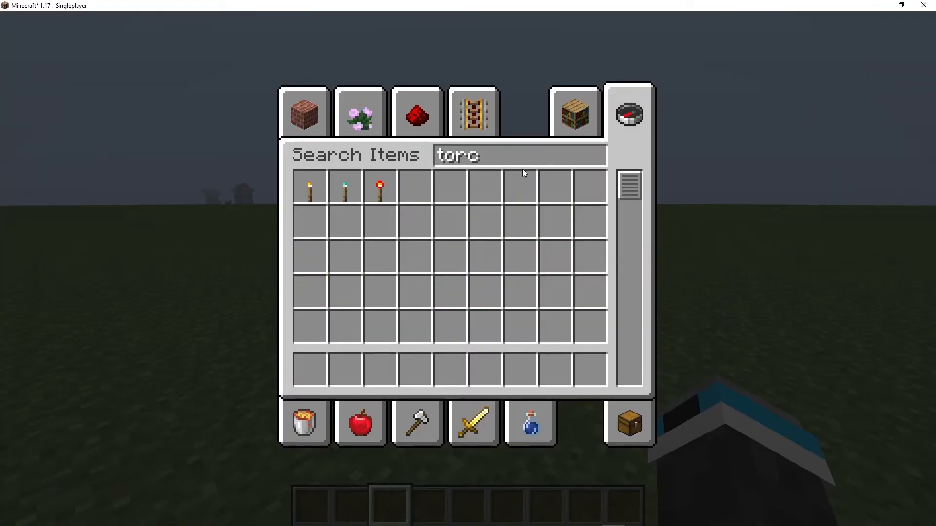
key(Escape)
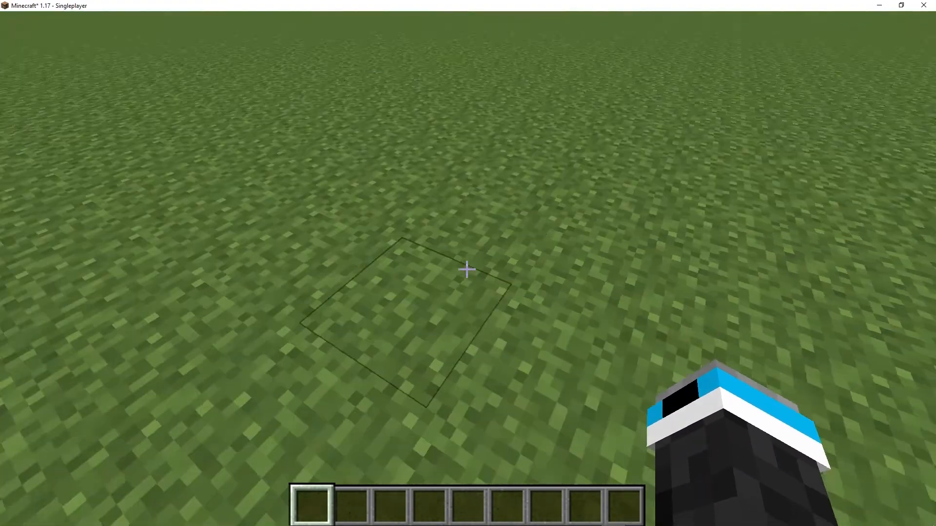